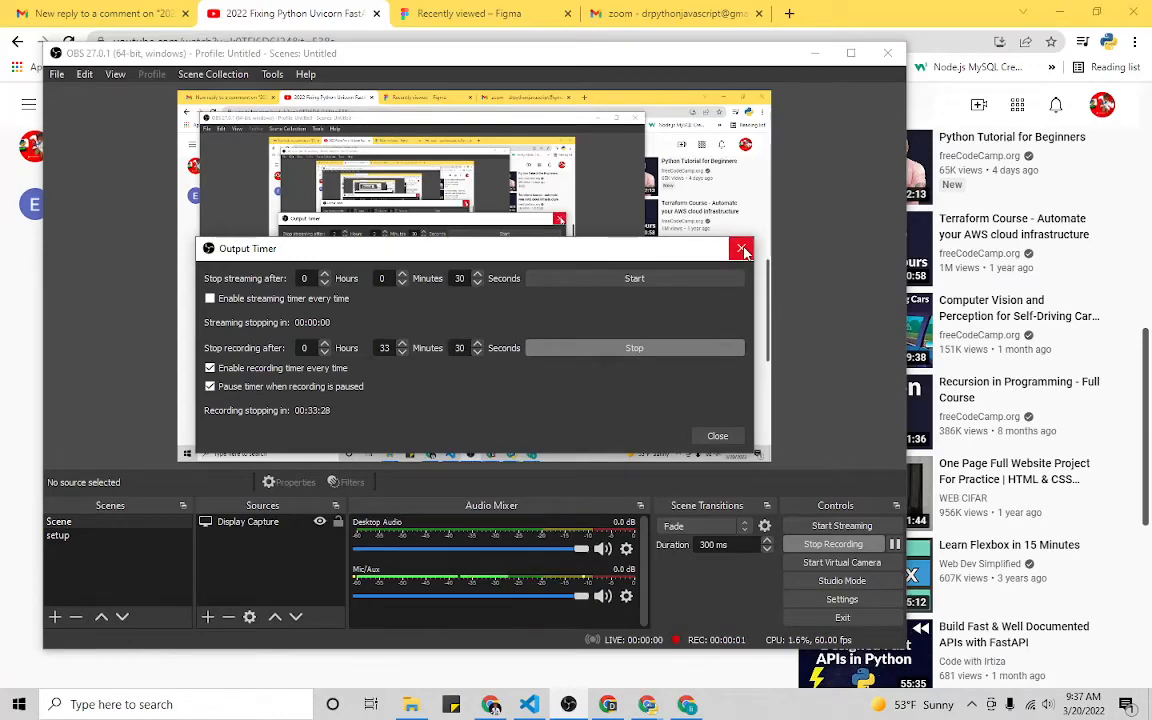
Step: Dismiss the OBS Output Timer, skim the Uvicorn video's comments, and go to the blackjavascript channel page
left_click(742, 248)
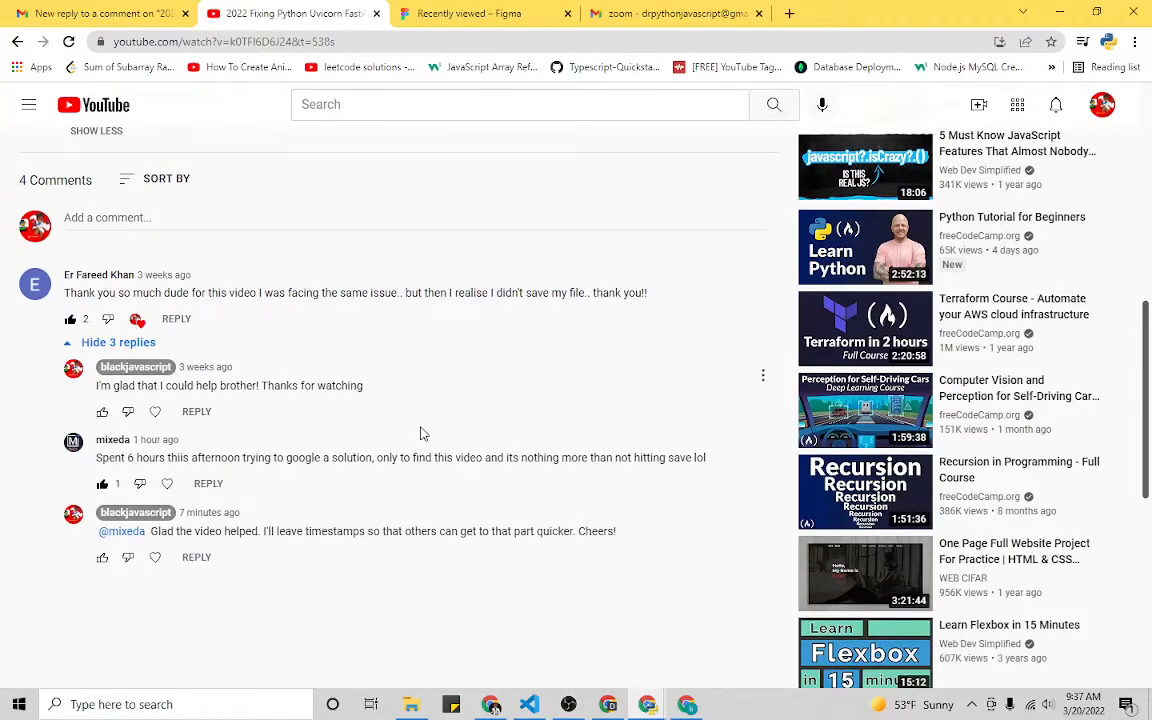
scroll("down", 3)
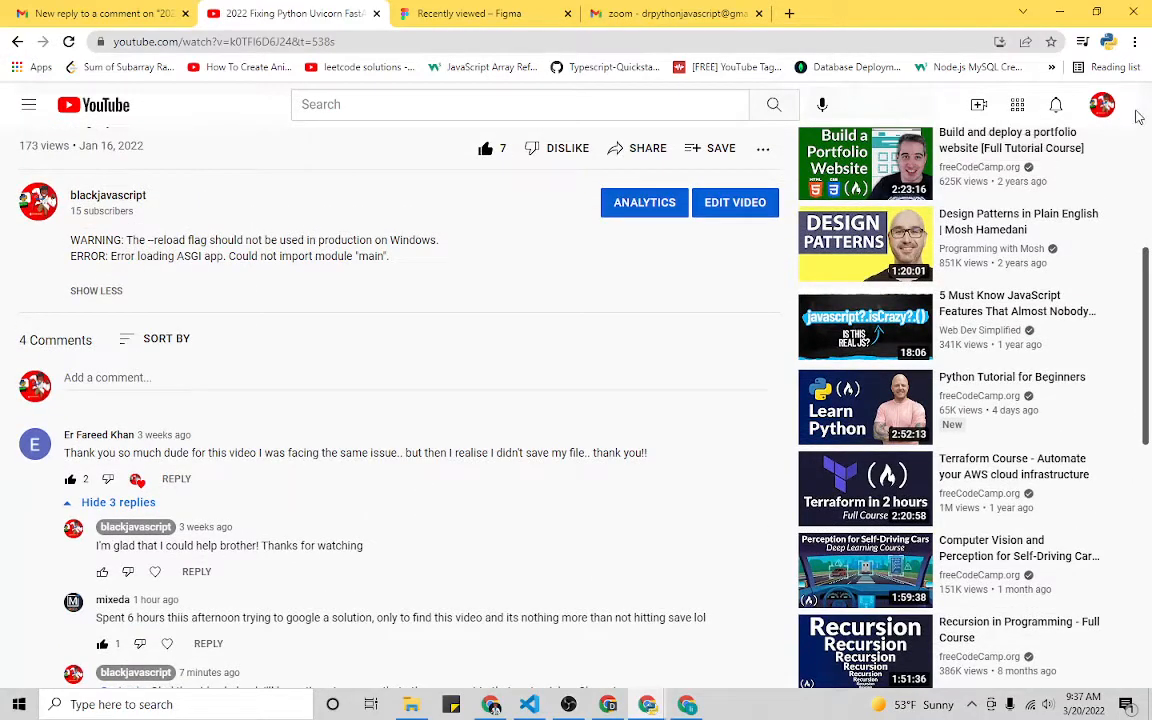
left_click(108, 196)
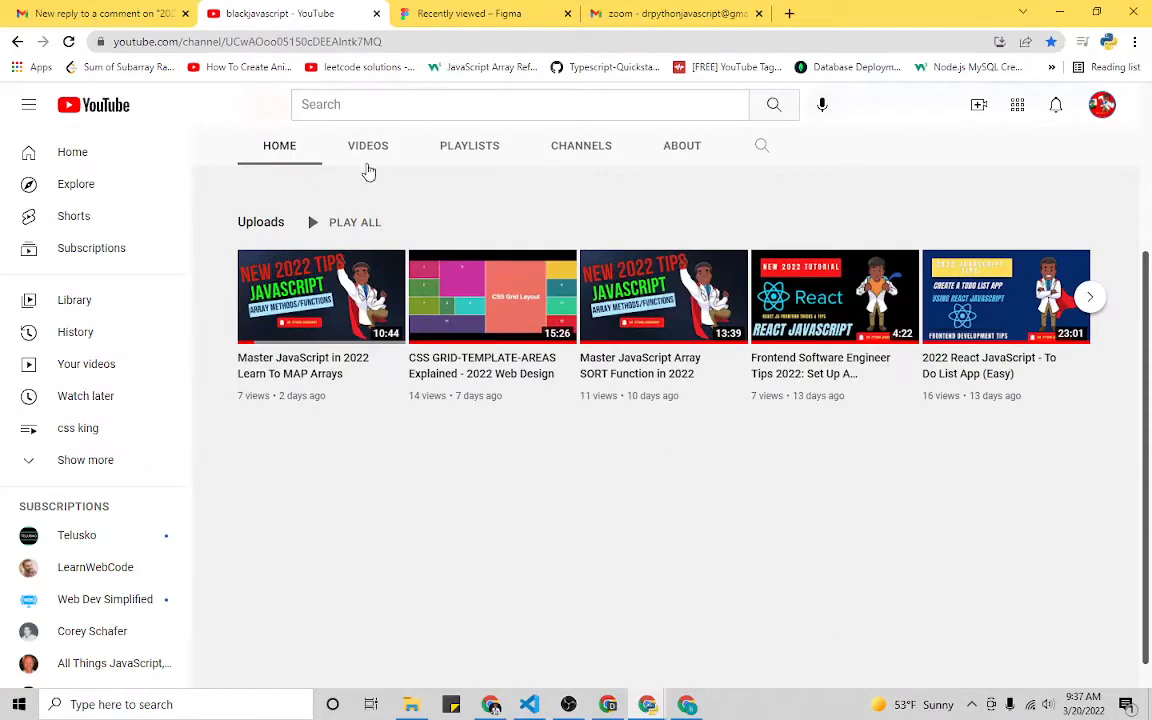
Step: Browse the channel's Videos list down to the last upload and back toward the top
left_click(368, 144)
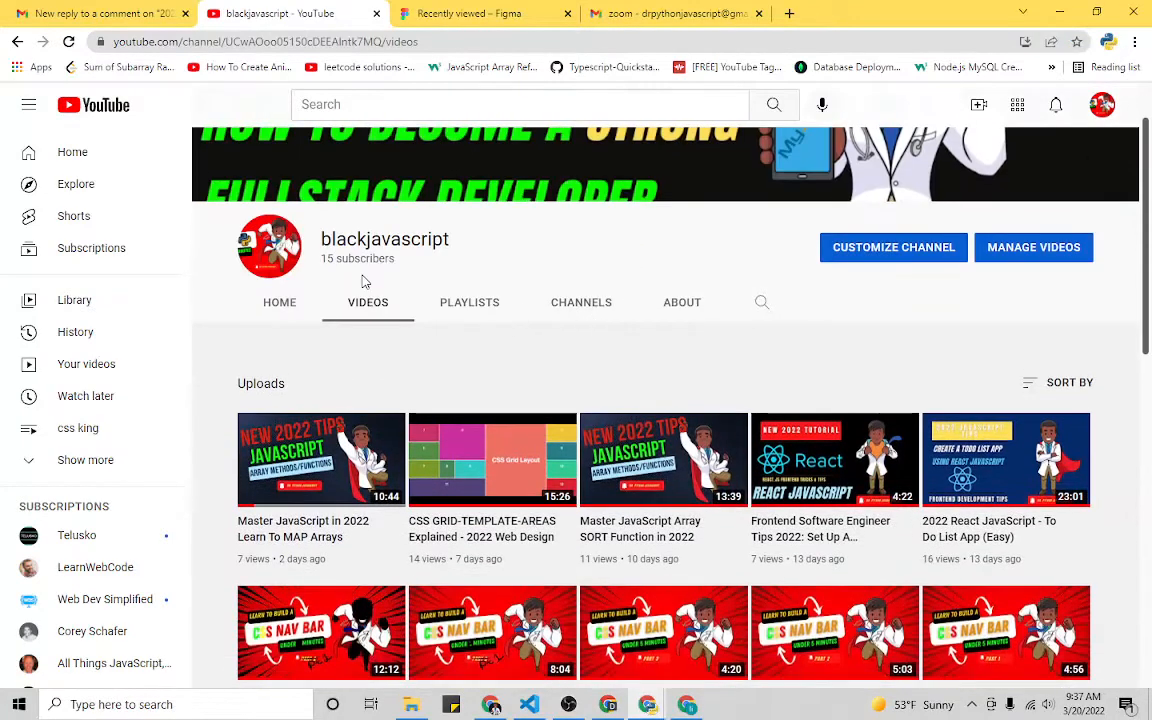
scroll("down", 3)
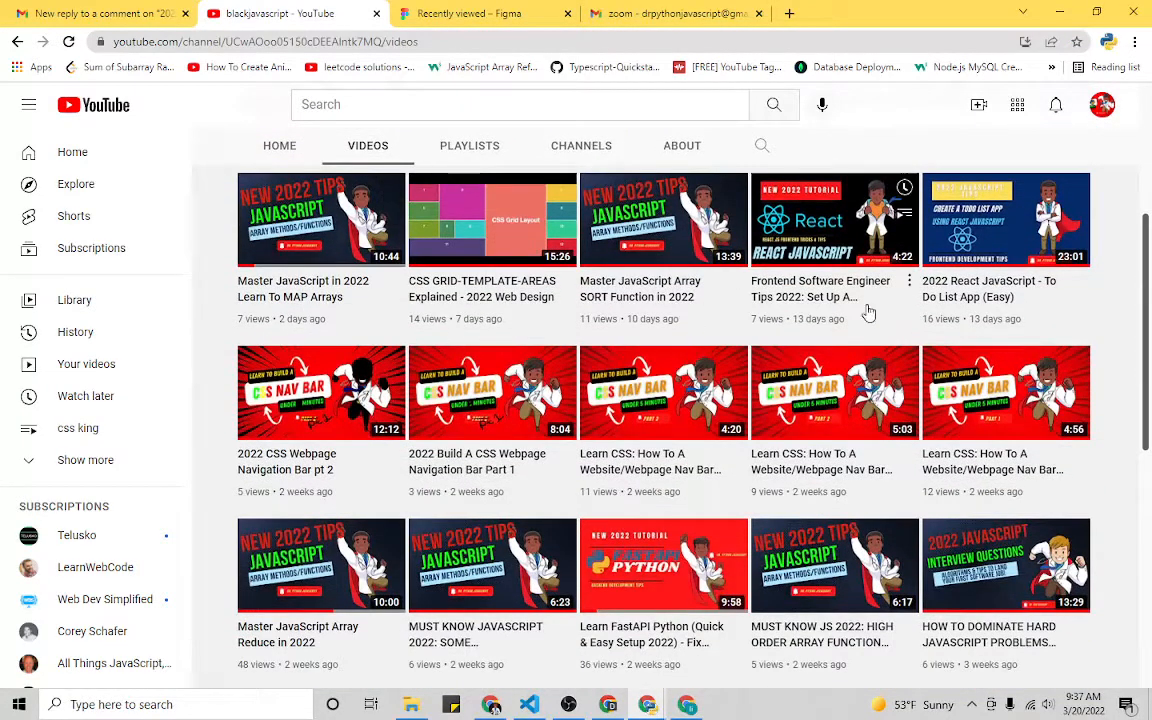
scroll("down", 3)
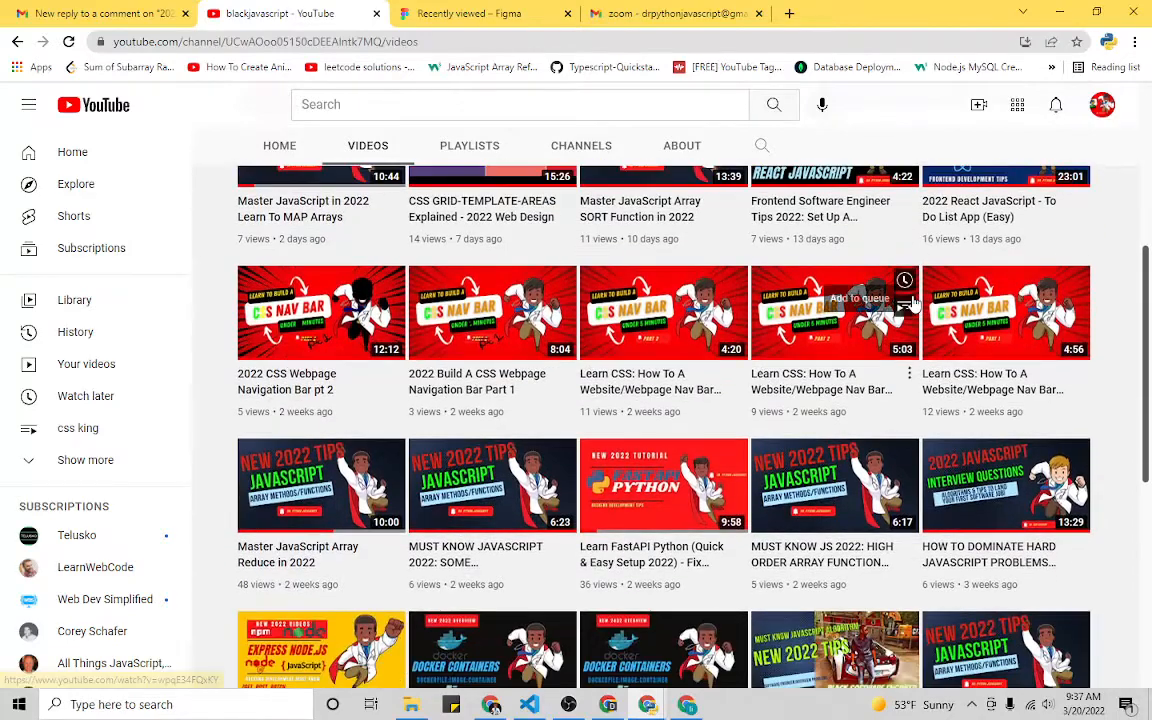
scroll("down", 3)
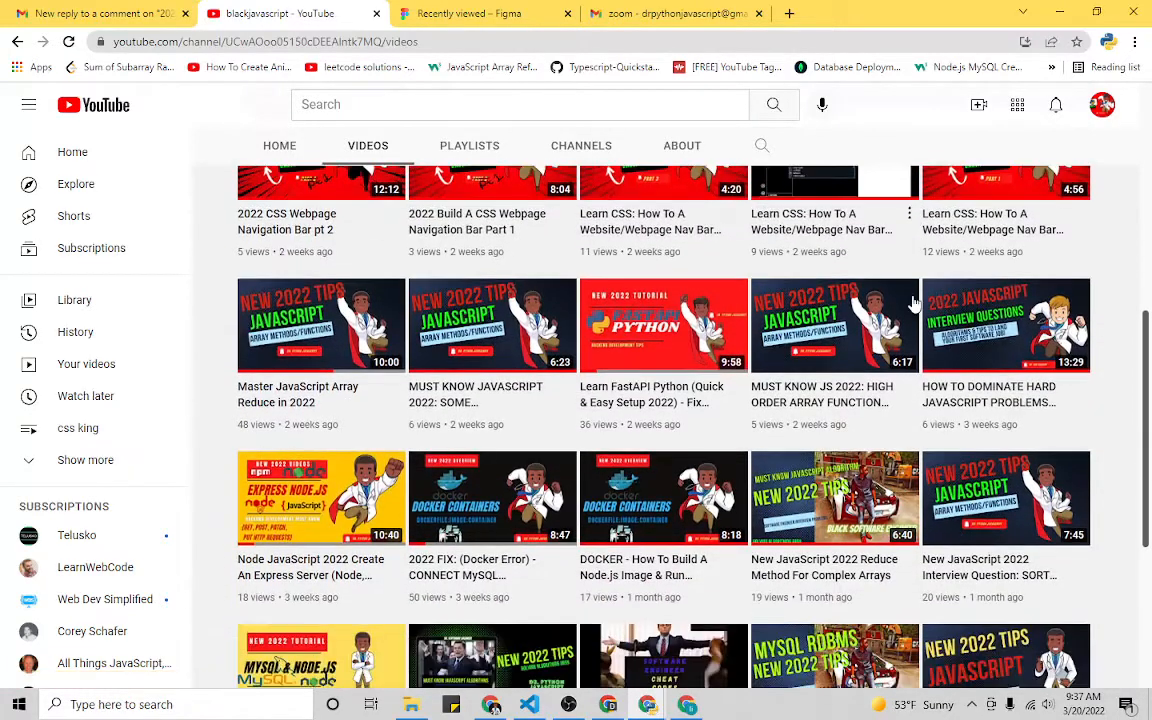
scroll("down", 3)
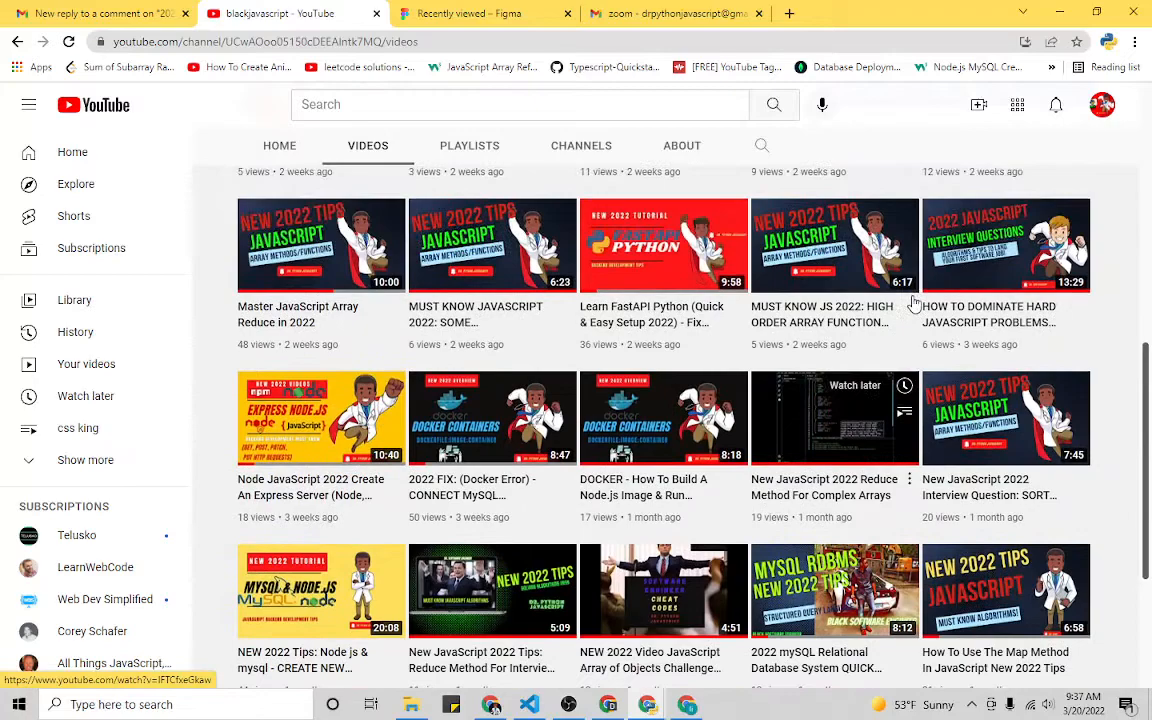
scroll("down", 3)
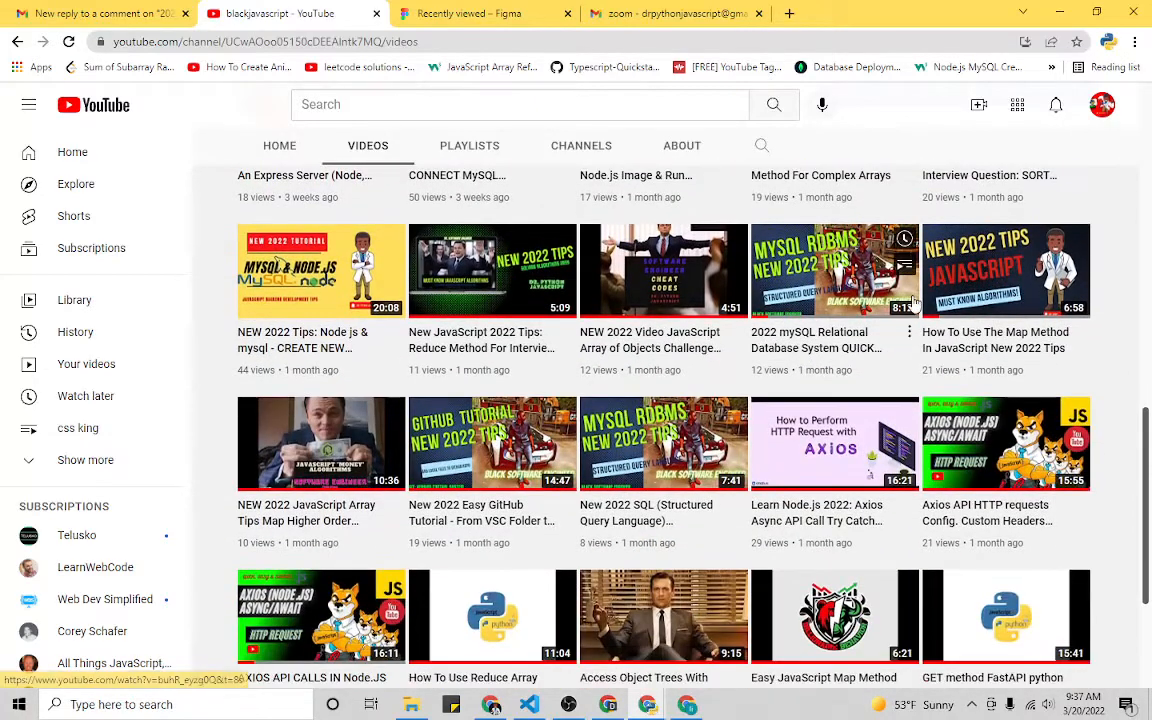
scroll("down", 3)
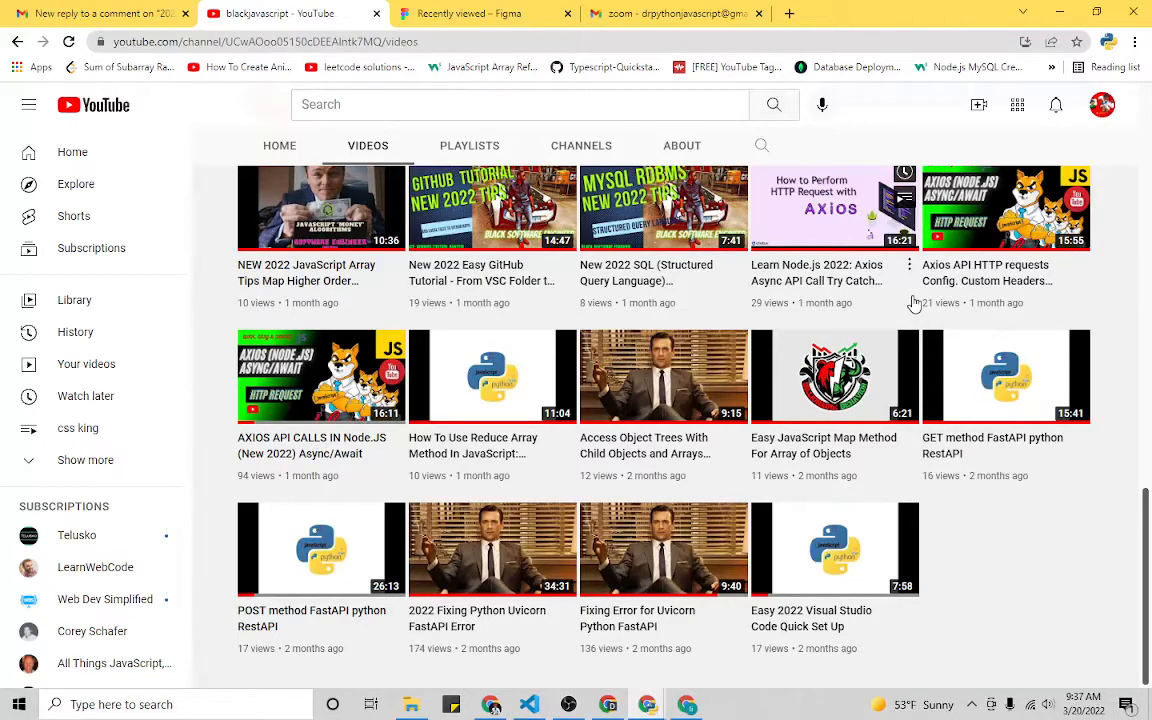
scroll("down", 3)
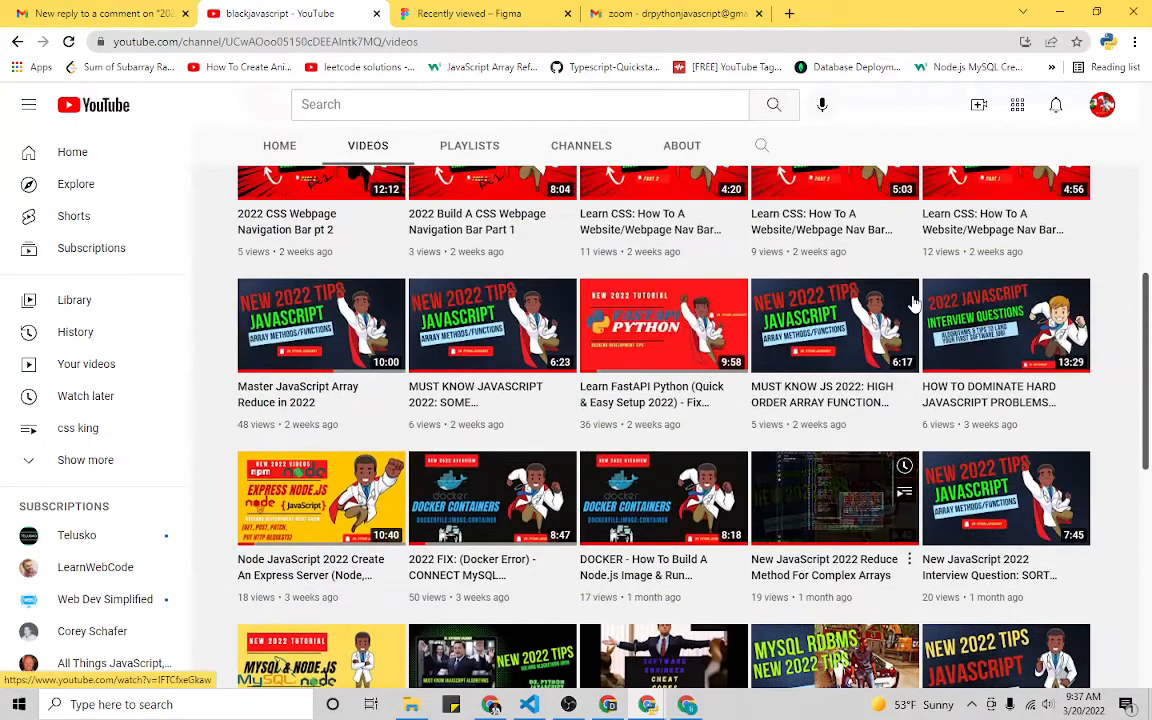
scroll("up", 3)
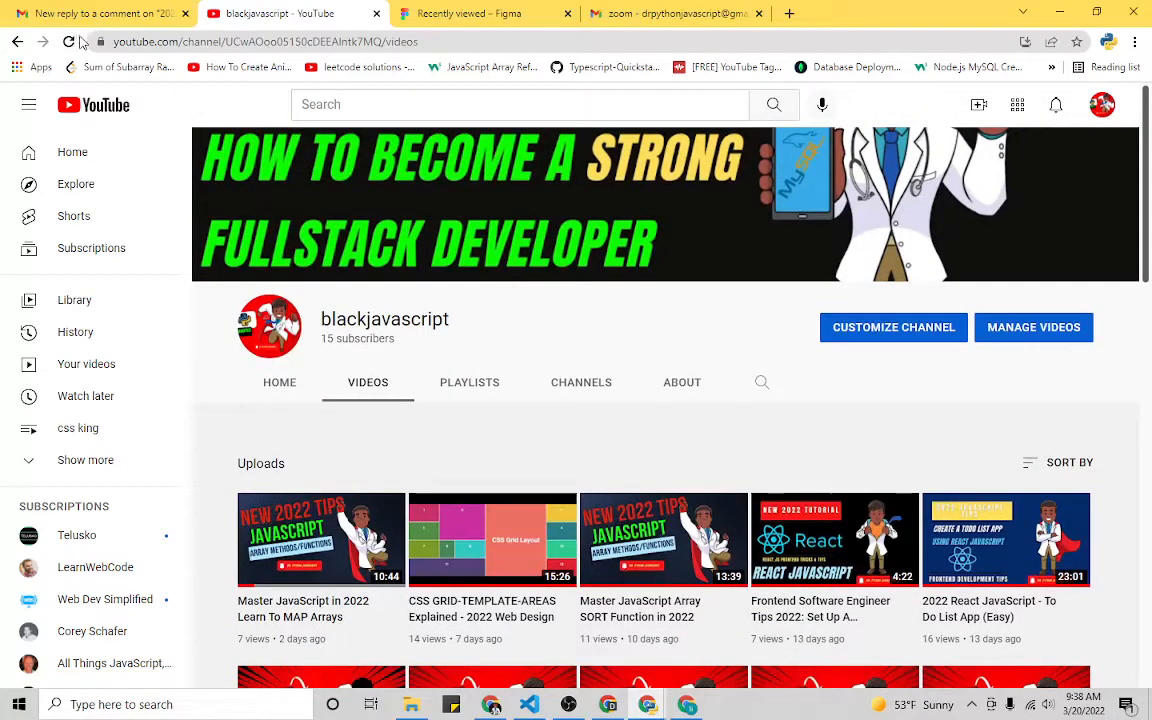
Step: Switch to Gmail to view the 'New reply to a comment' notification for the Uvicorn error video
left_click(100, 12)
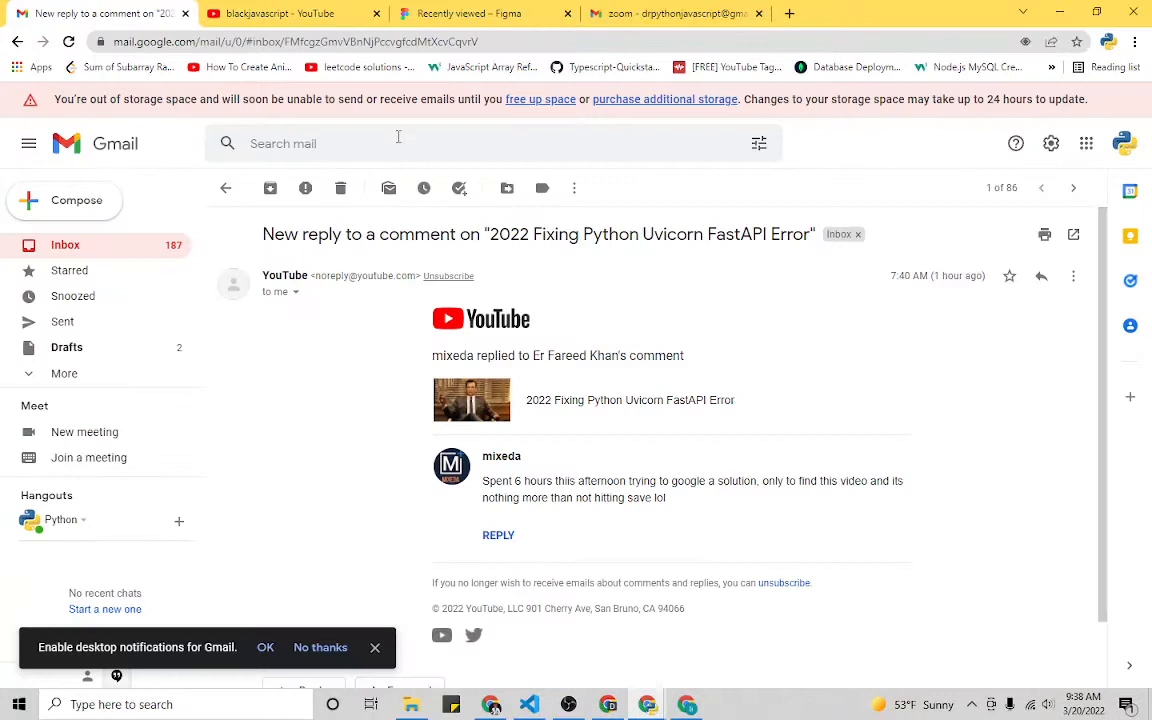
mouse_move(756, 562)
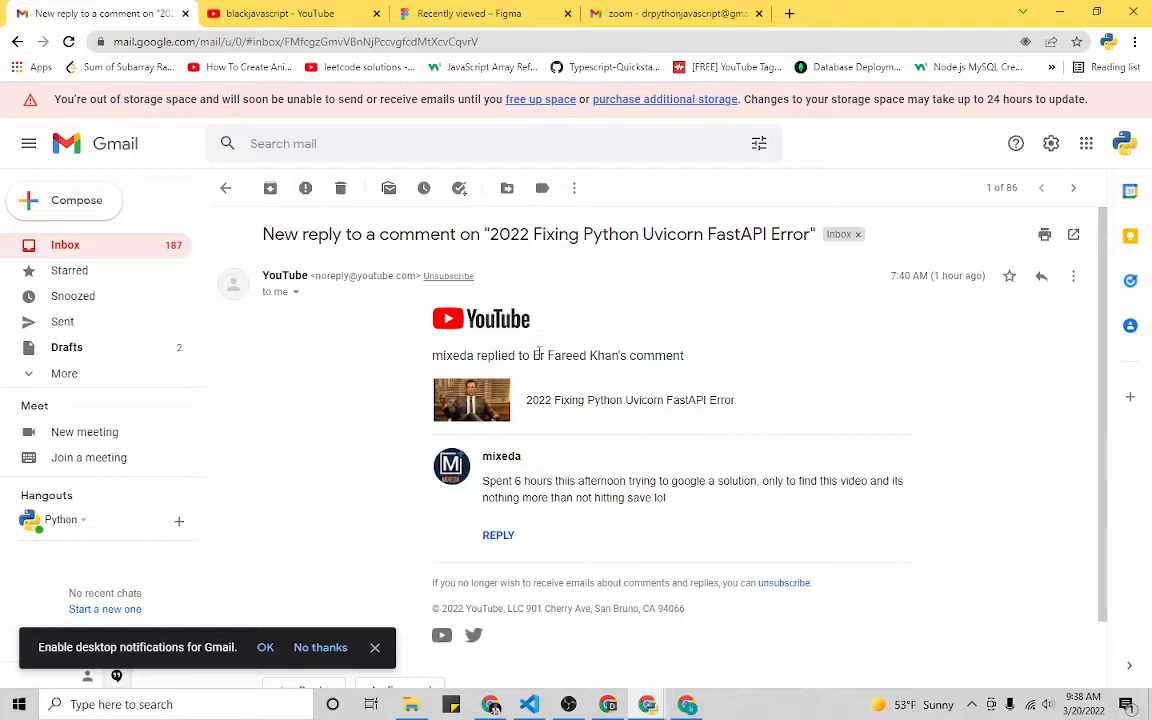
mouse_move(702, 480)
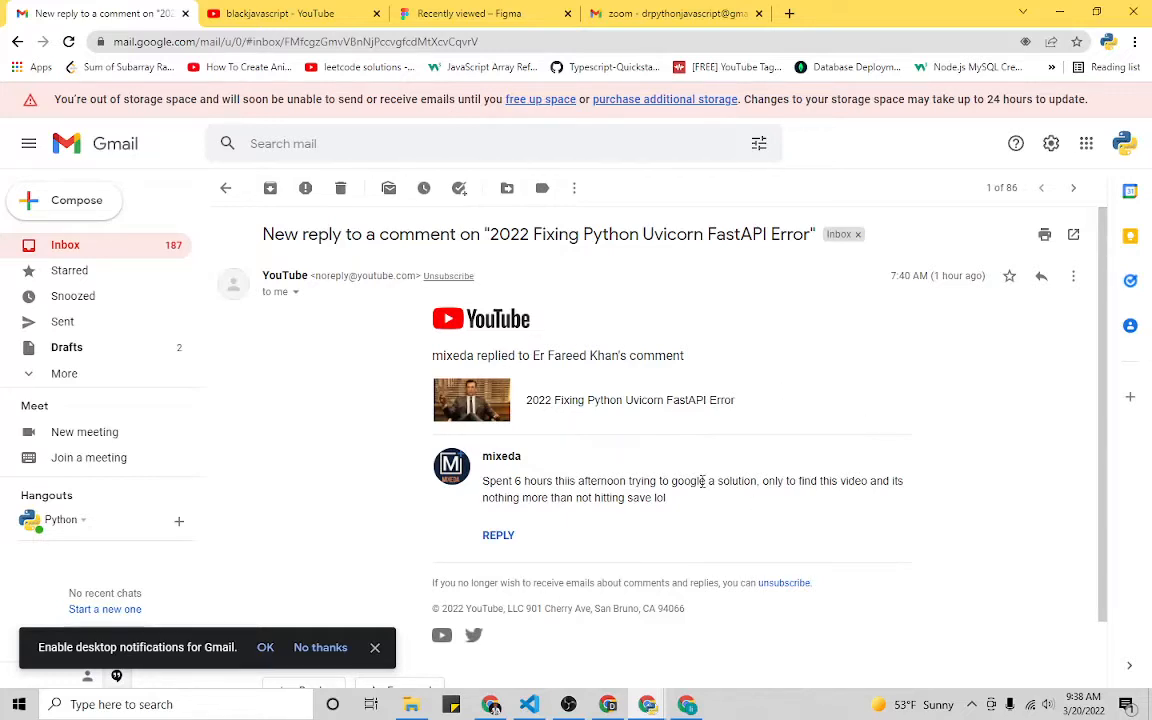
mouse_move(574, 524)
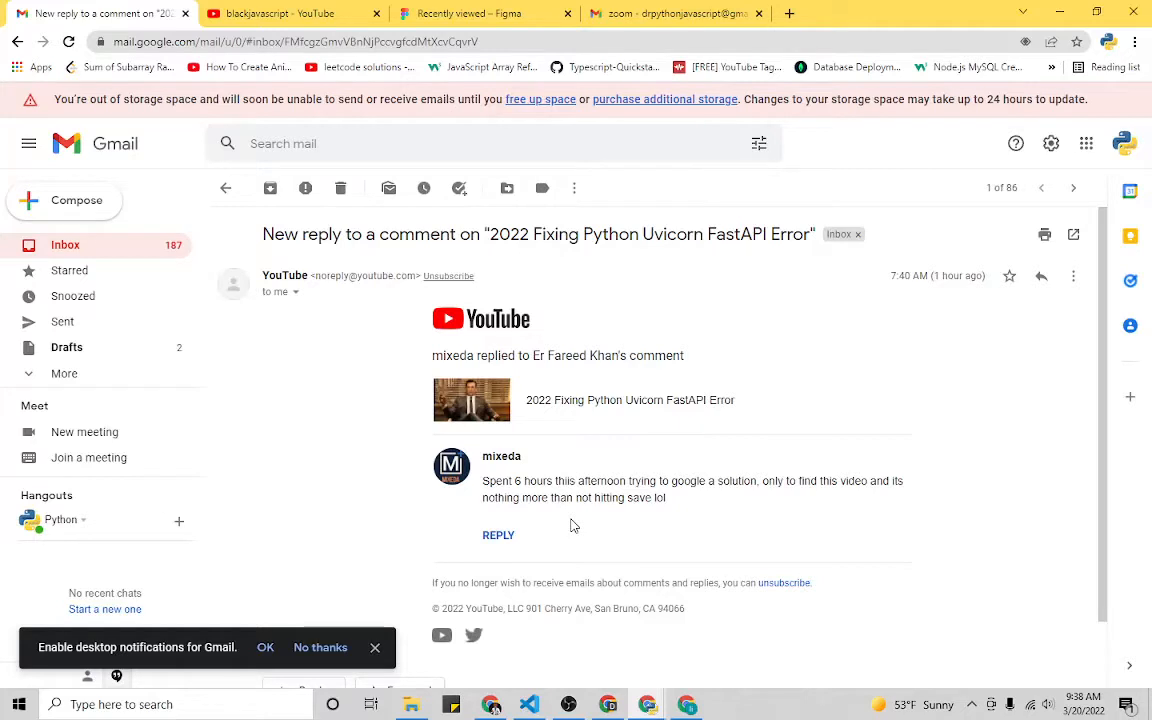
mouse_move(150, 296)
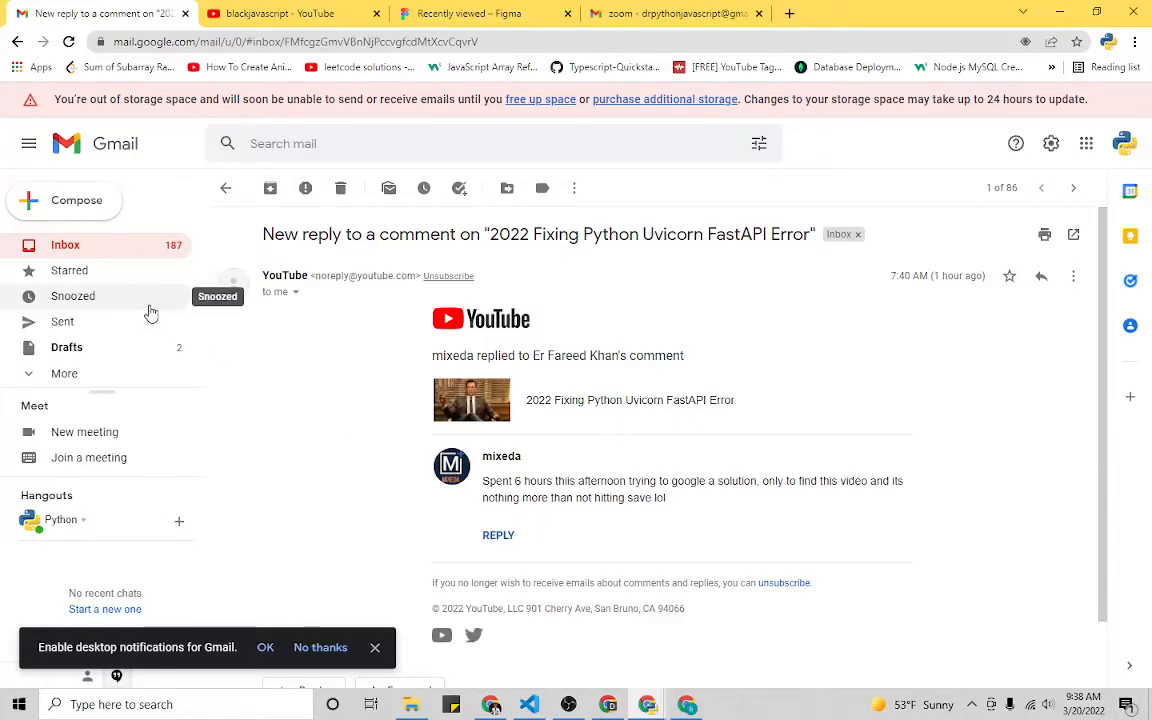
mouse_move(376, 192)
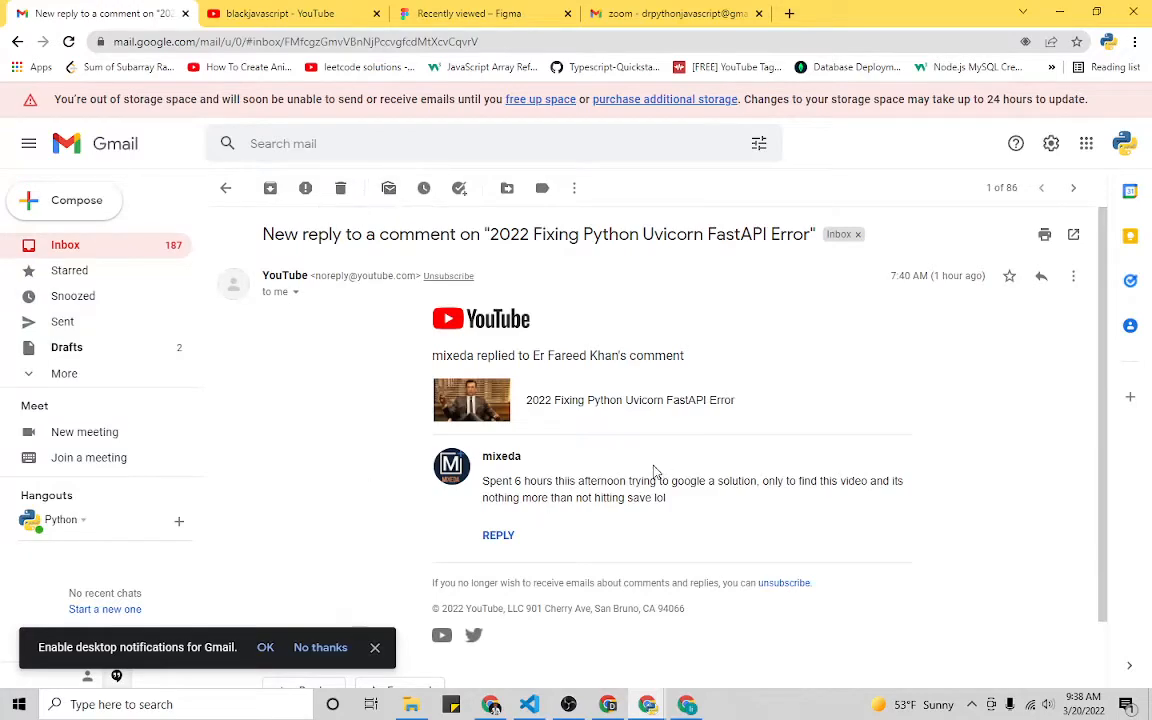
left_click(290, 12)
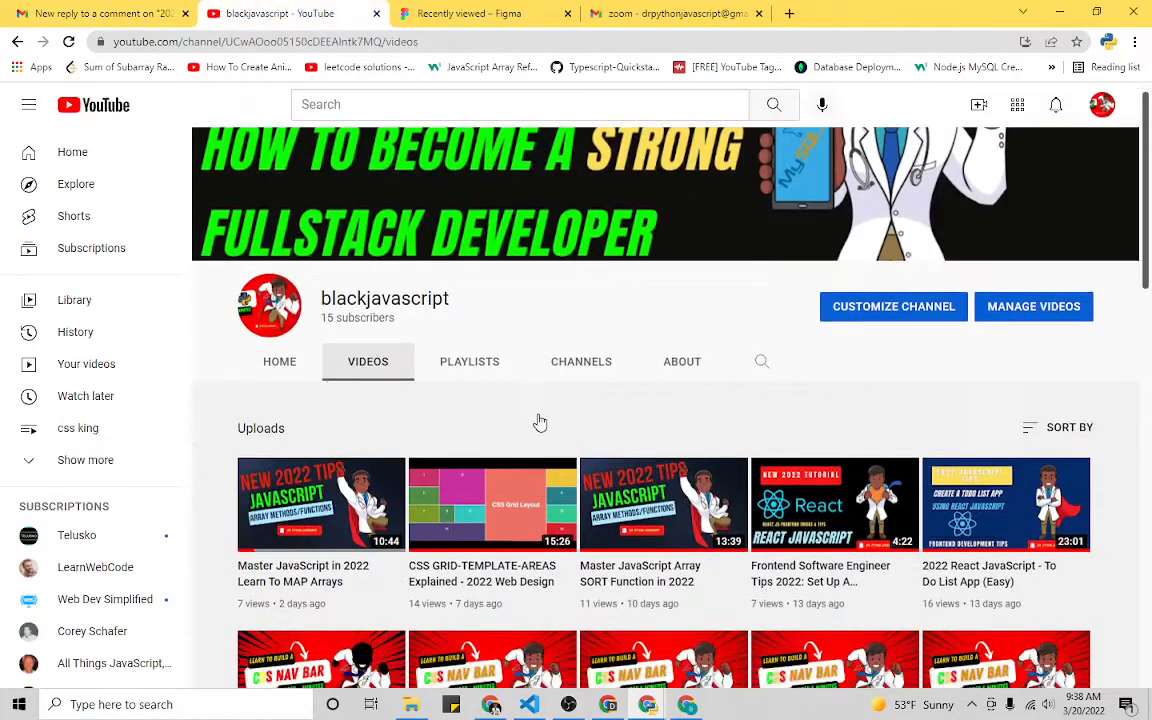
scroll("down", 3)
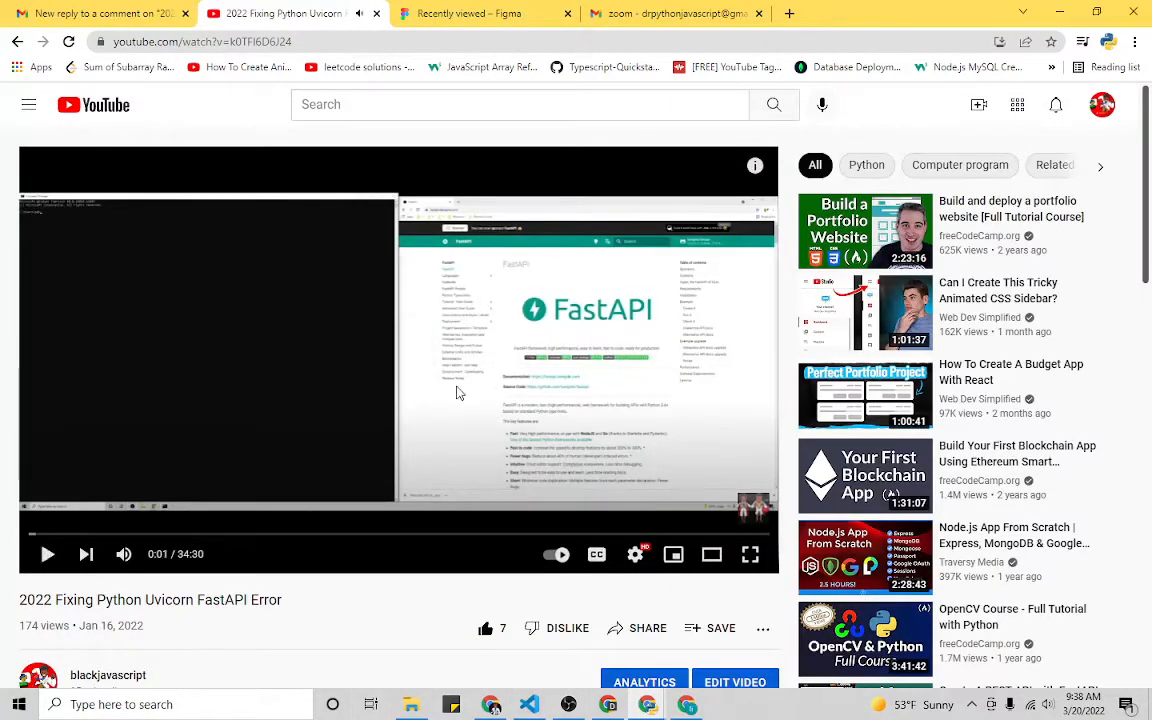
scroll("down", 3)
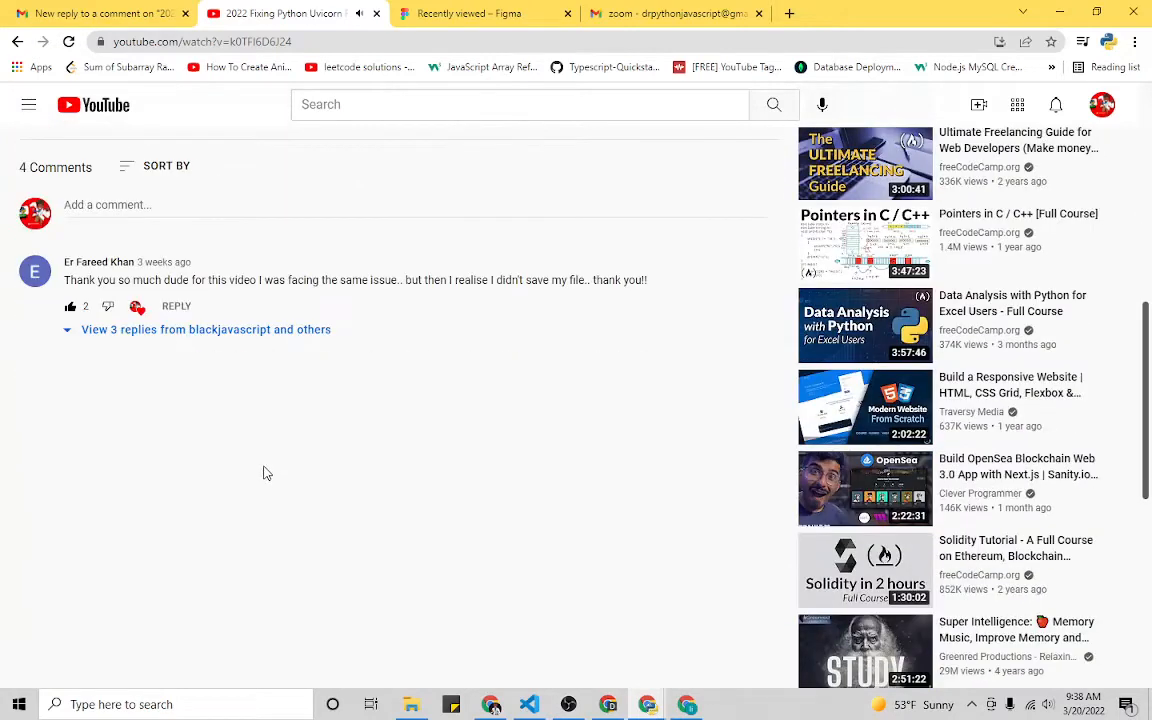
left_click(206, 328)
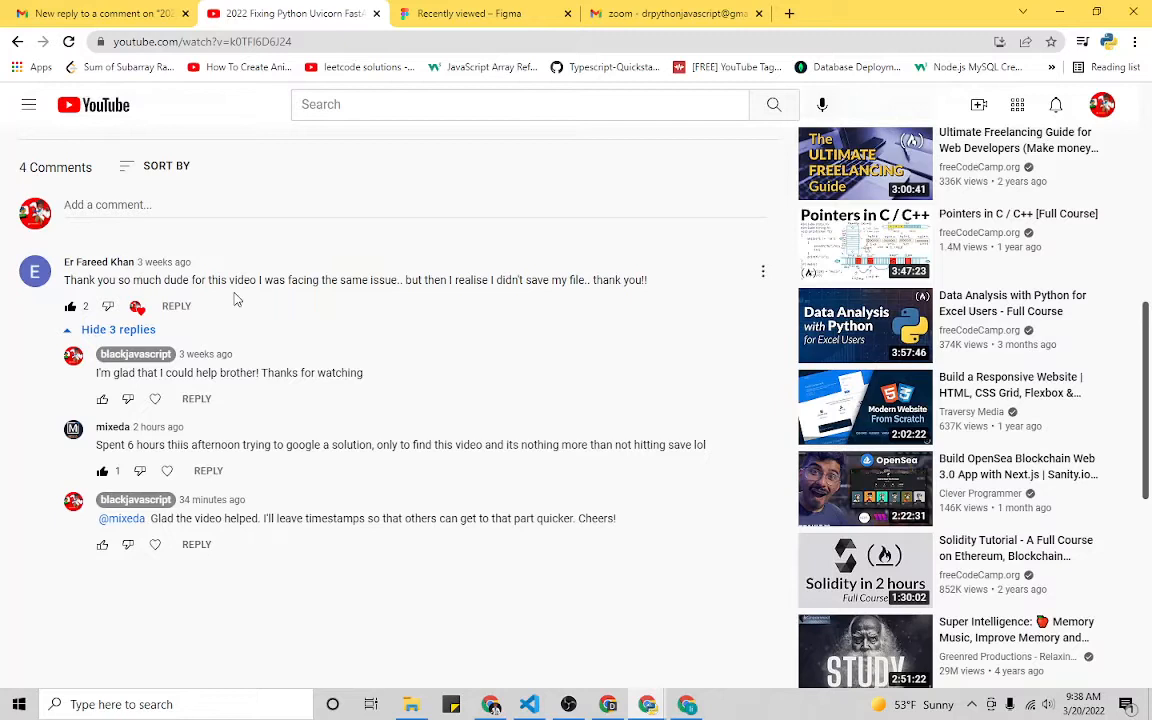
mouse_move(222, 302)
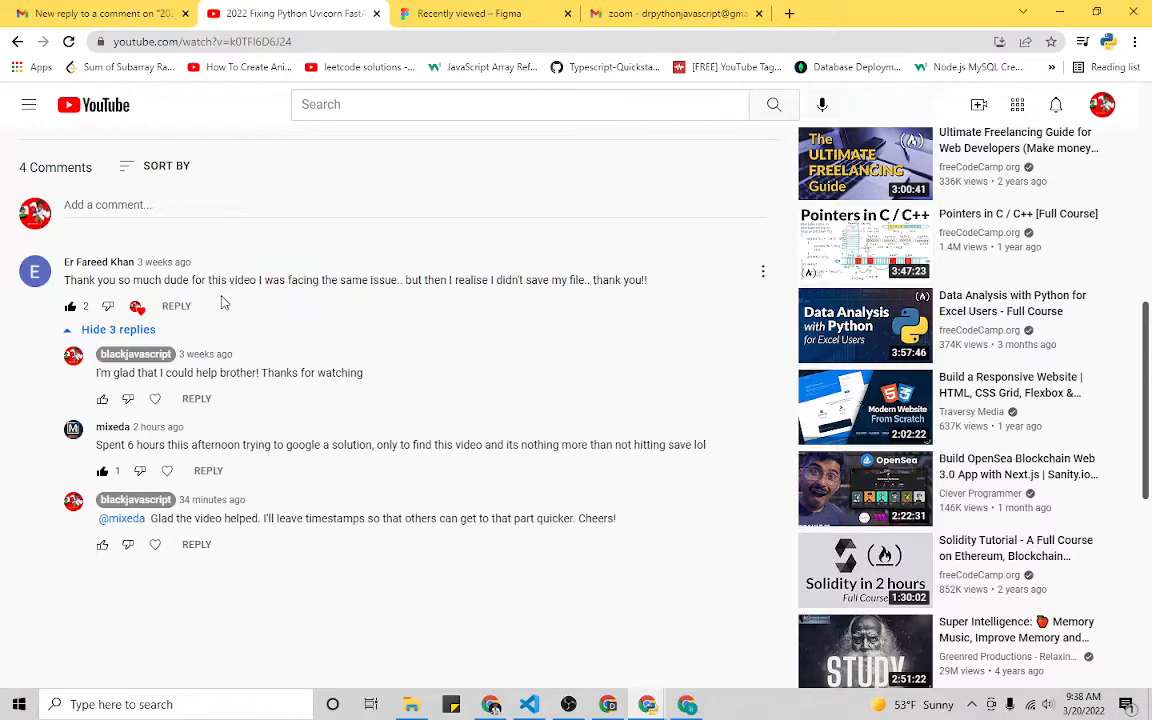
mouse_move(248, 330)
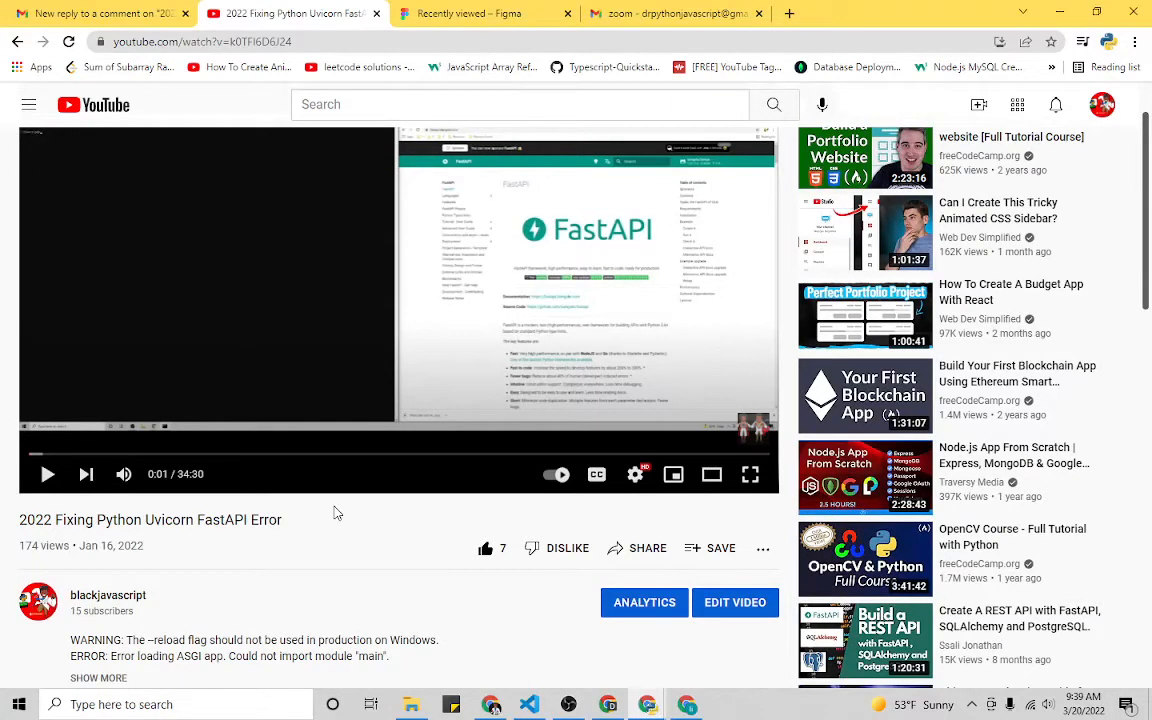
mouse_move(698, 444)
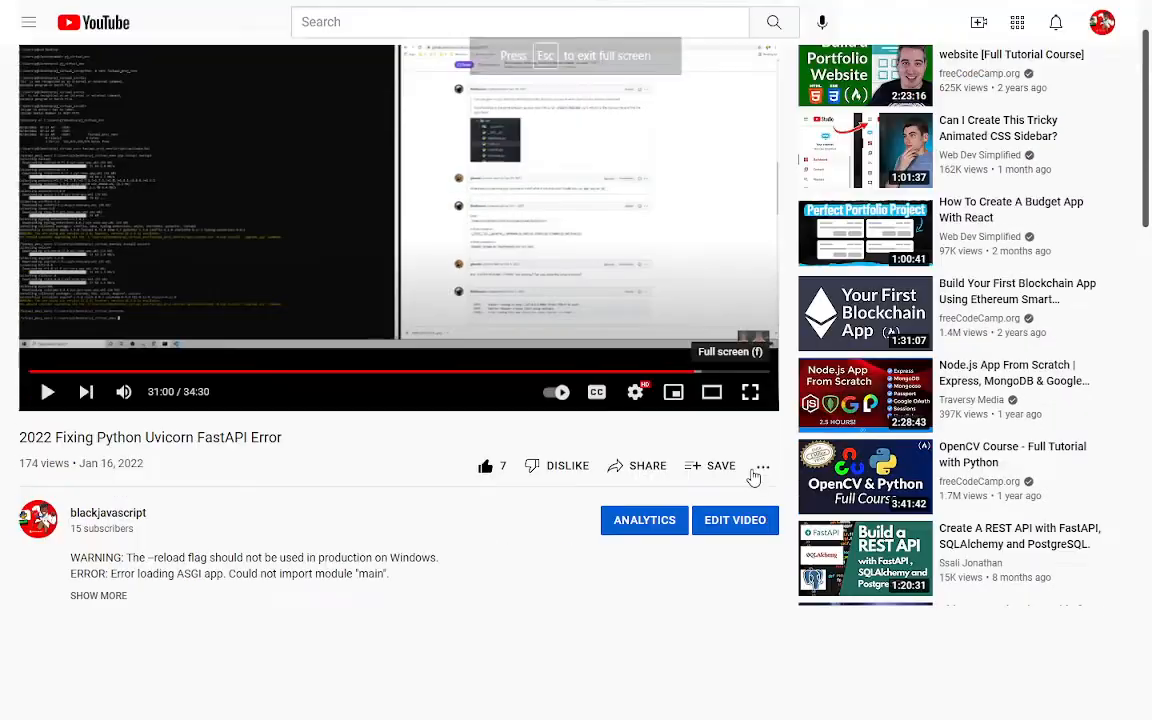
Step: Resume full-screen playback around the 31-minute terminal and code editor walkthrough
left_click(750, 390)
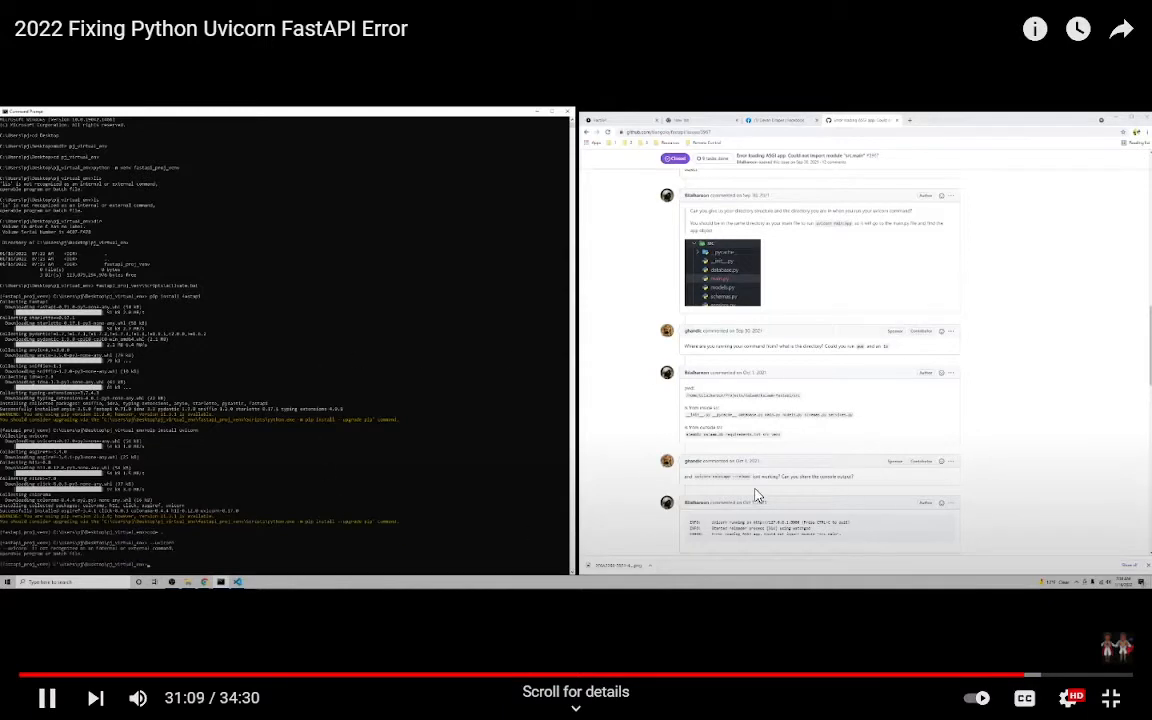
mouse_move(804, 532)
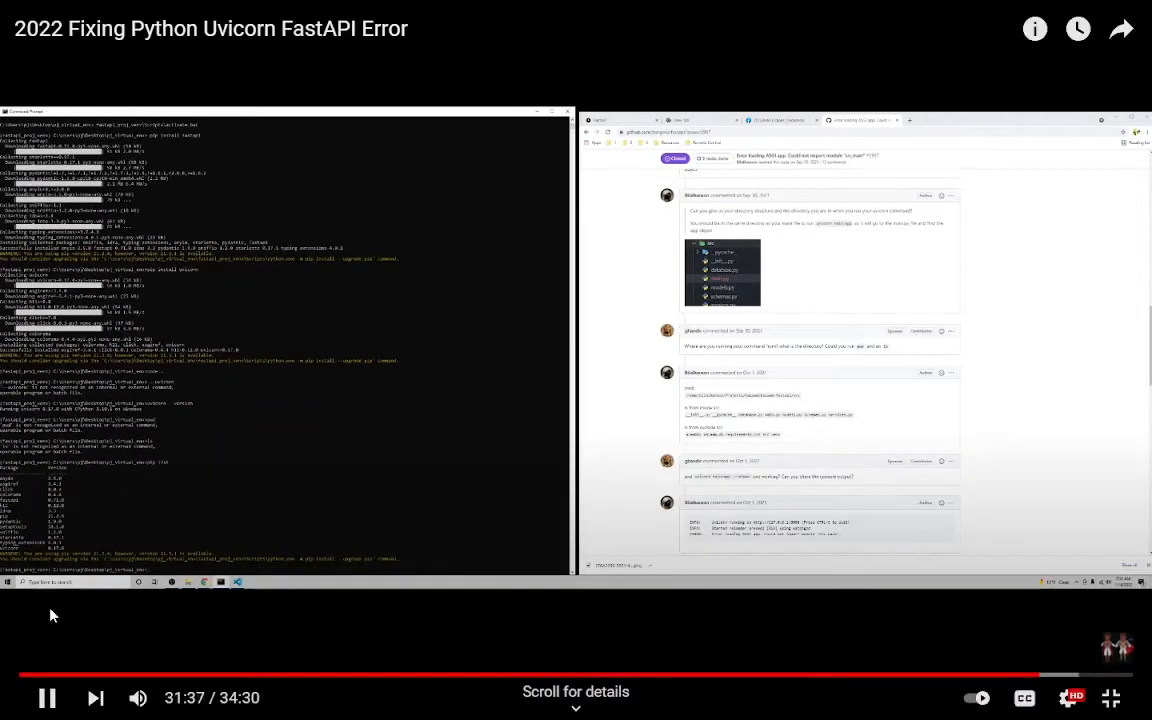
mouse_move(330, 650)
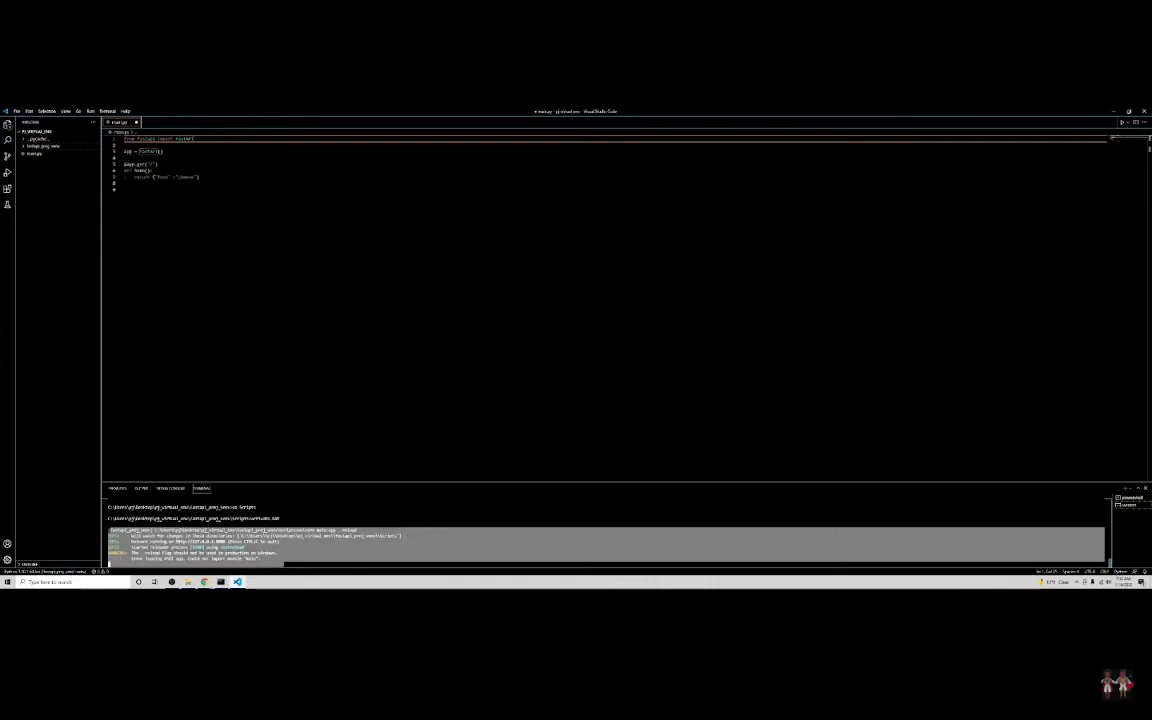
left_click(16, 112)
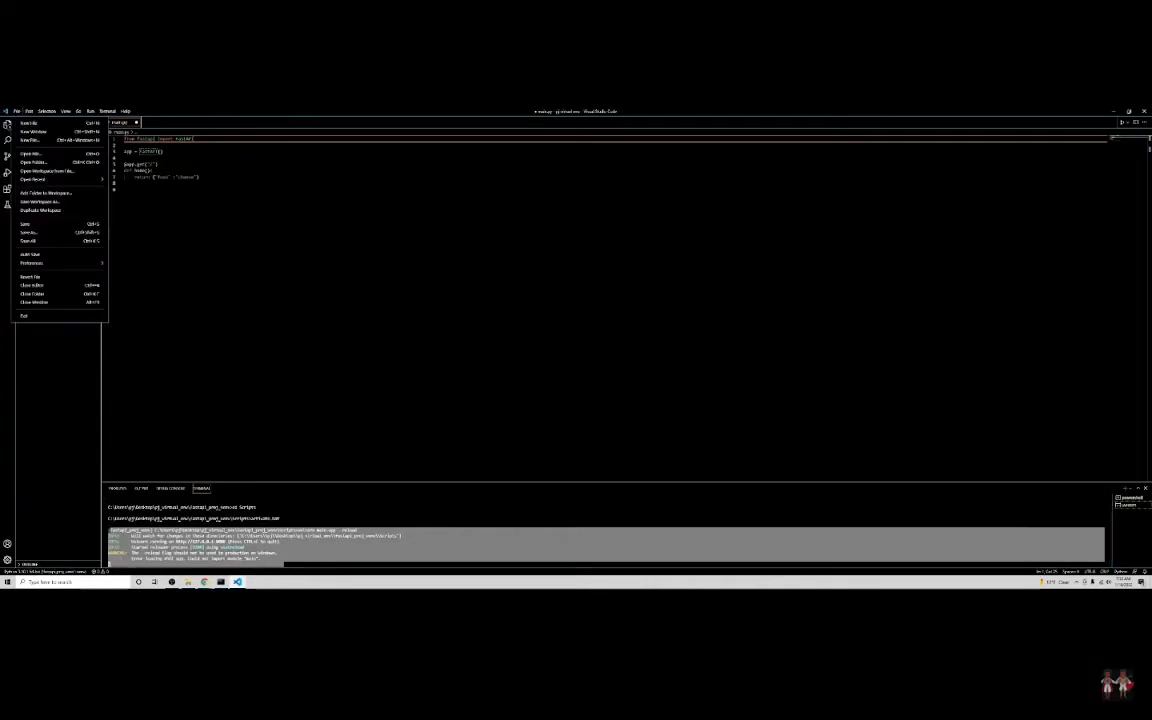
mouse_move(60, 600)
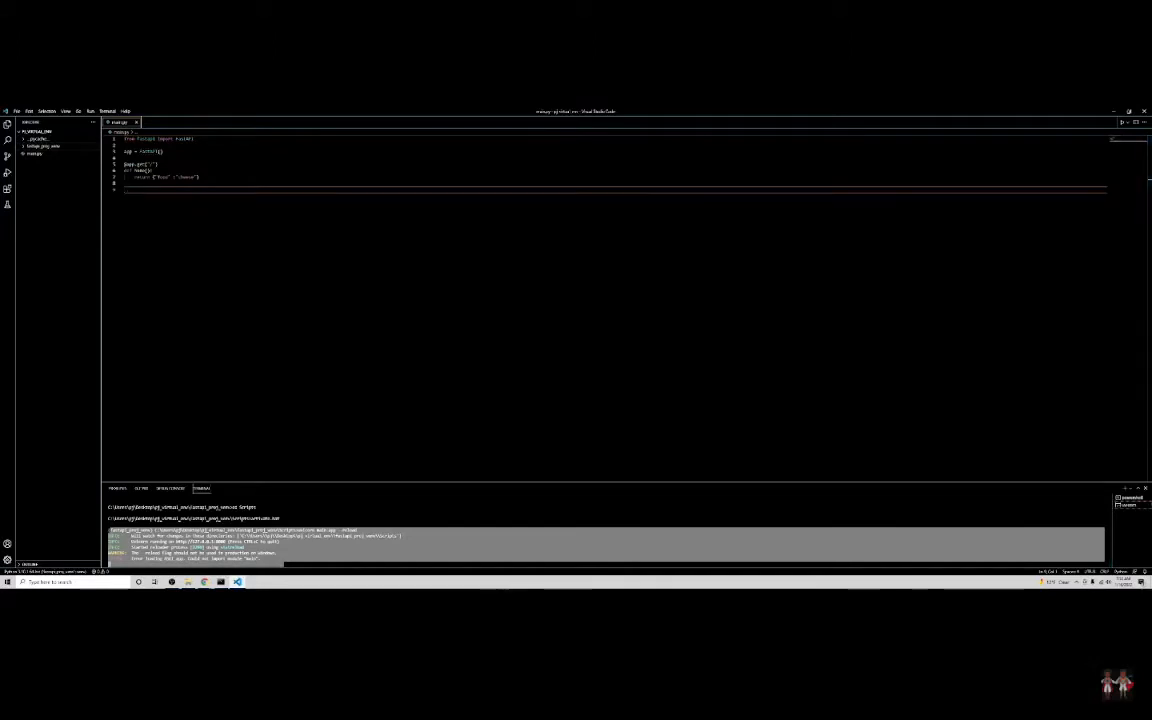
left_click(16, 110)
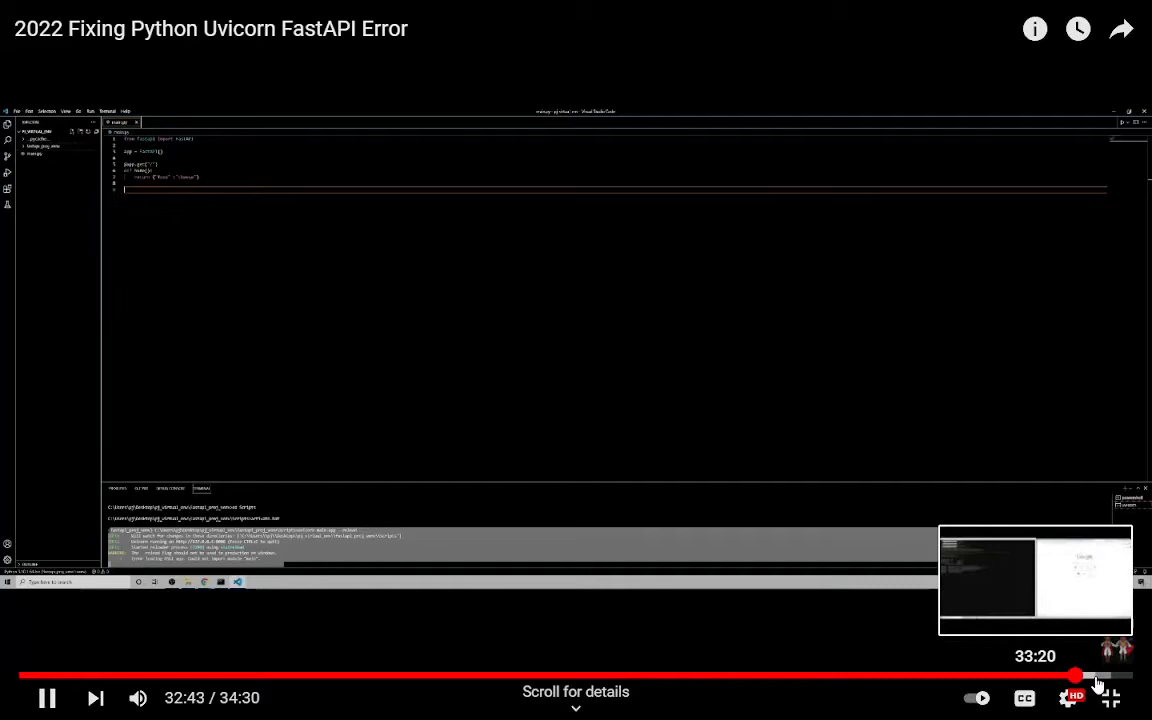
Step: Seek the full-screen video ahead to about 33:20 where the browser visits localhost
left_click(16, 112)
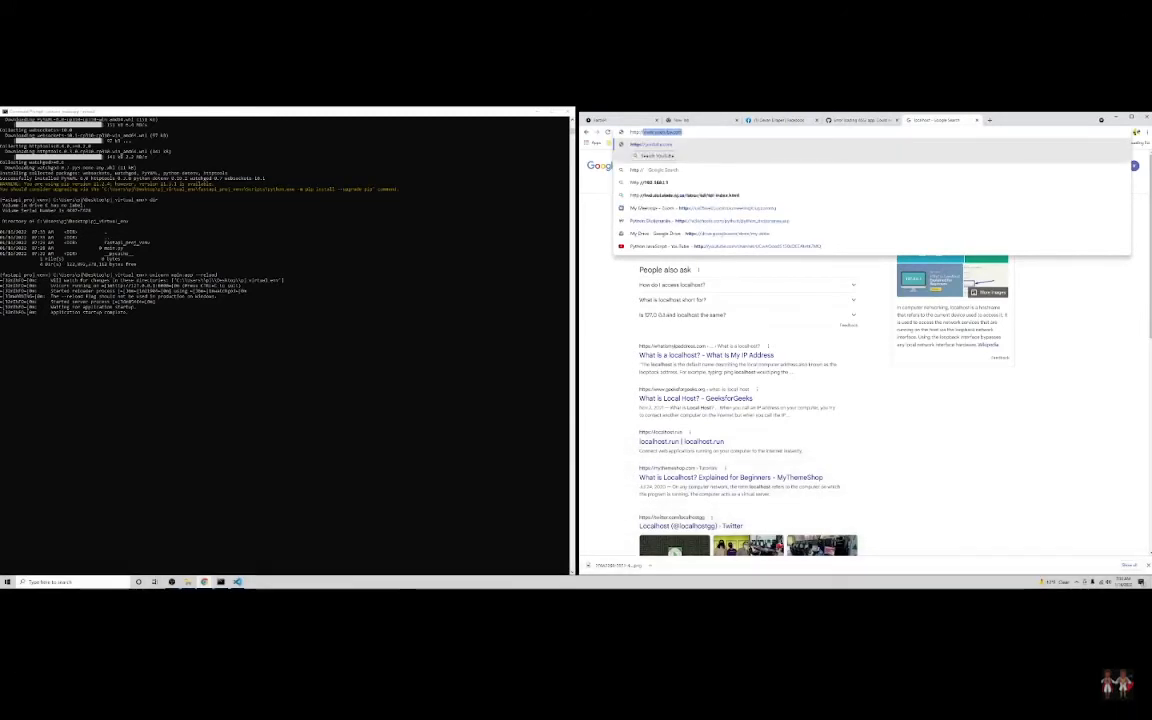
Step: Enter 'localhost' while the video plays on to the FastAPI docs page near 34:04
type("localhost")
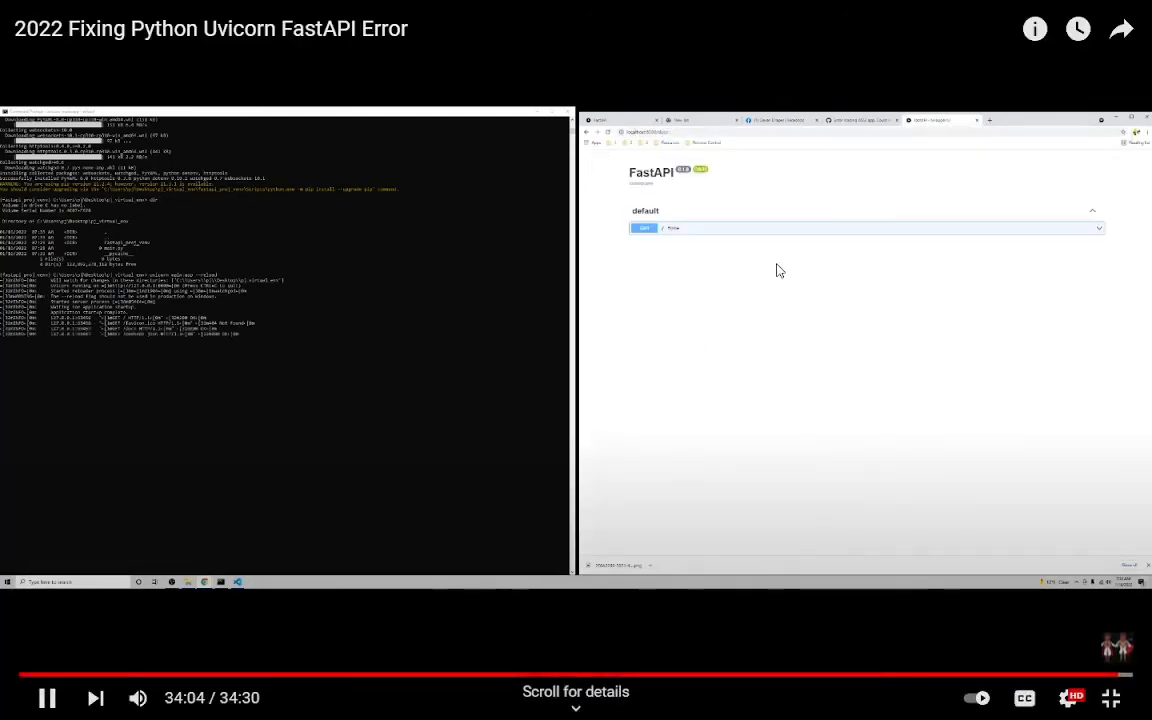
mouse_move(752, 250)
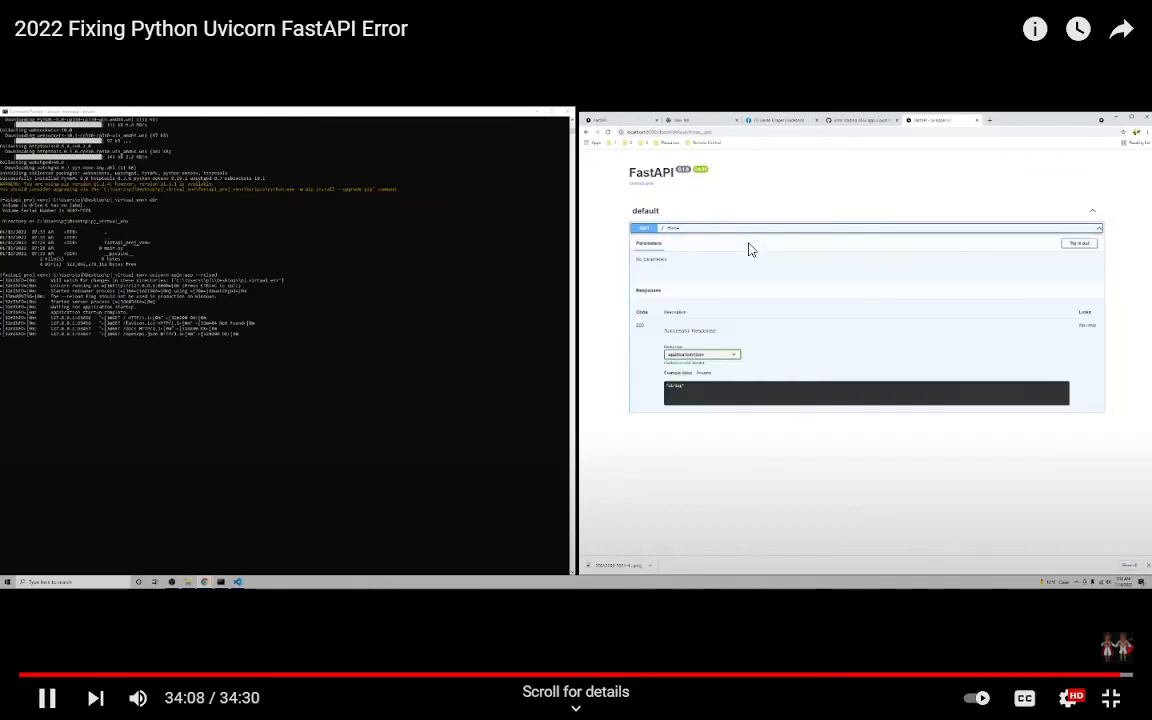
mouse_move(788, 358)
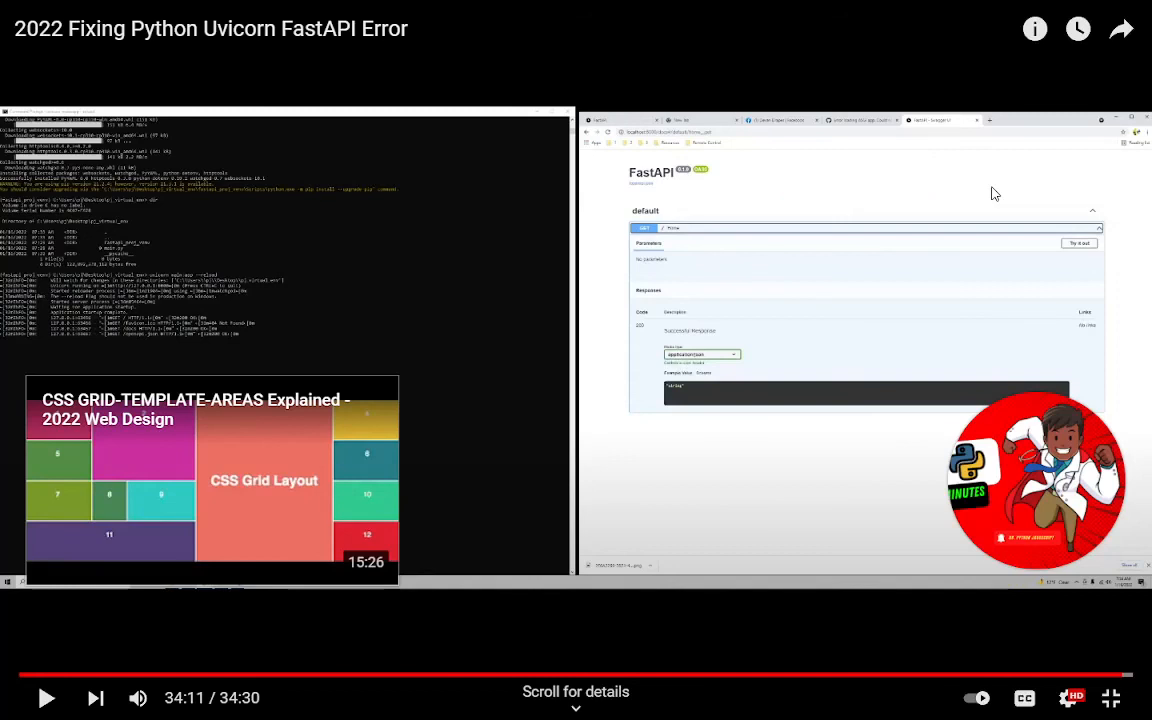
mouse_move(990, 238)
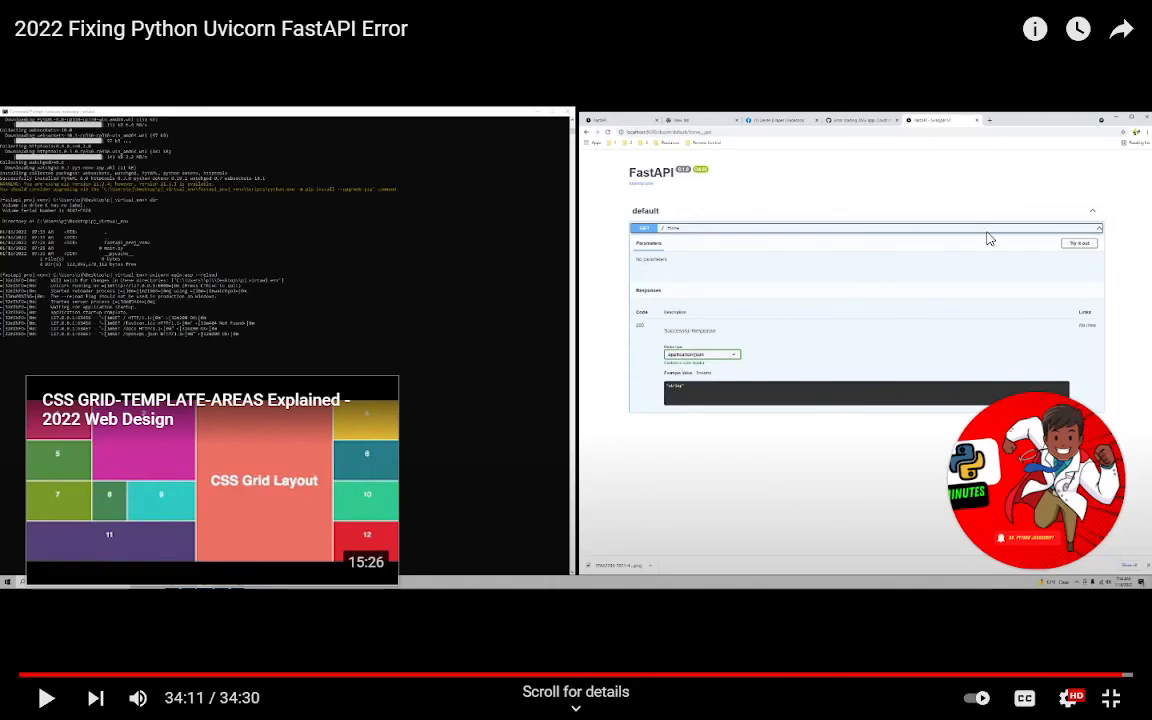